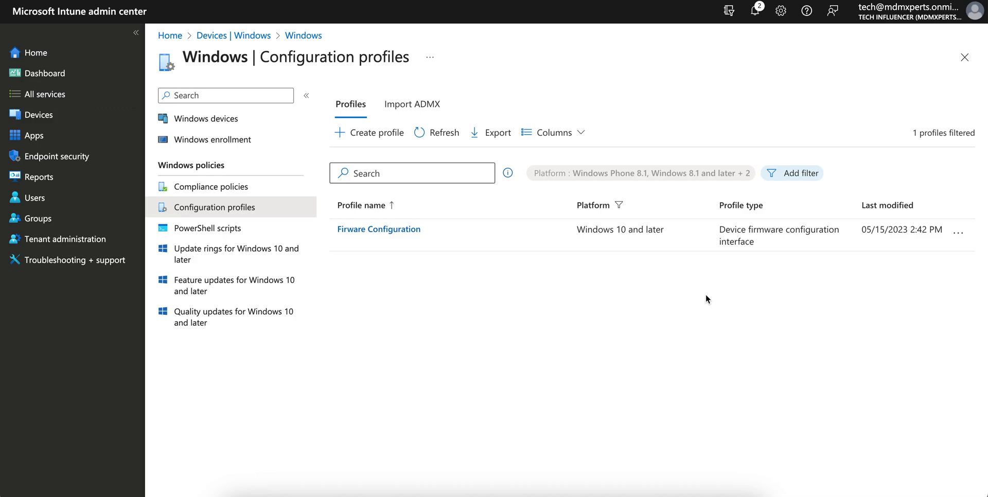
pyautogui.moveTo(89, 120)
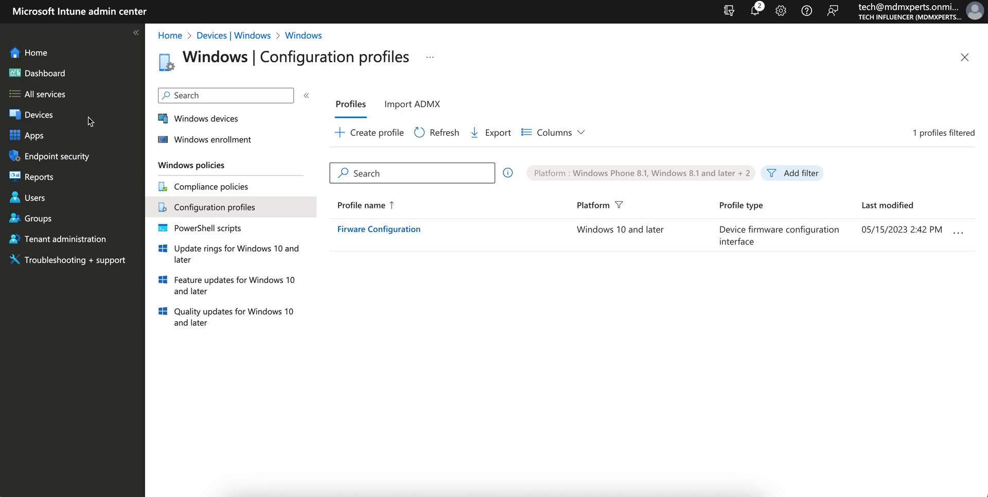
# Open Devices | Overview from the left navigation.
pyautogui.click(38, 114)
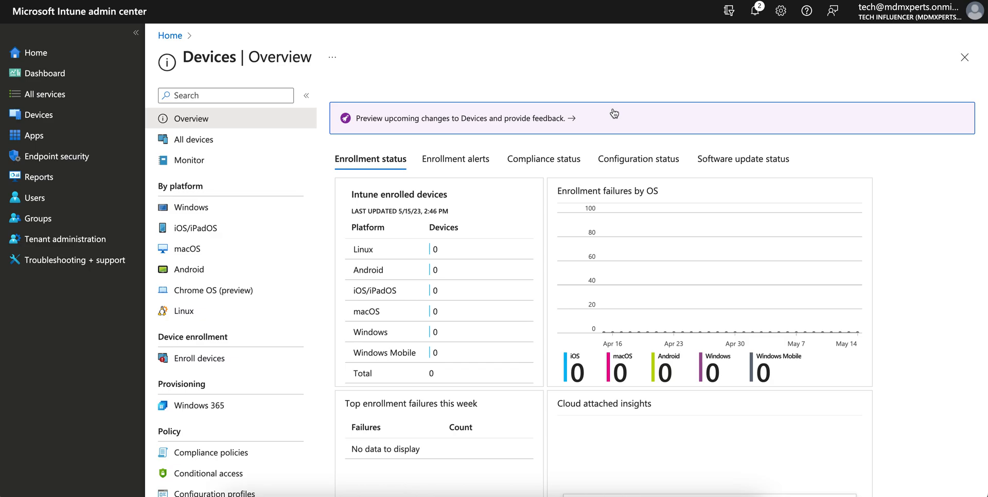
pyautogui.moveTo(614, 74)
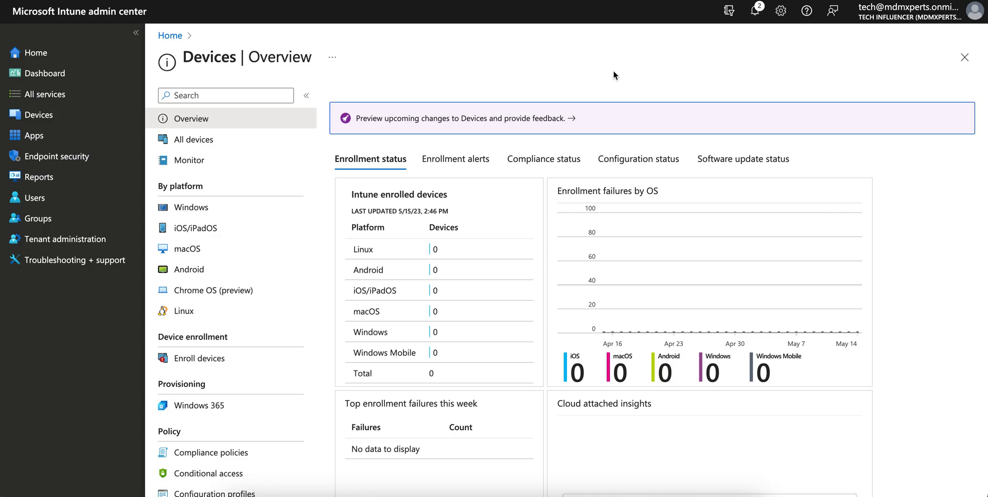
pyautogui.moveTo(144, 132)
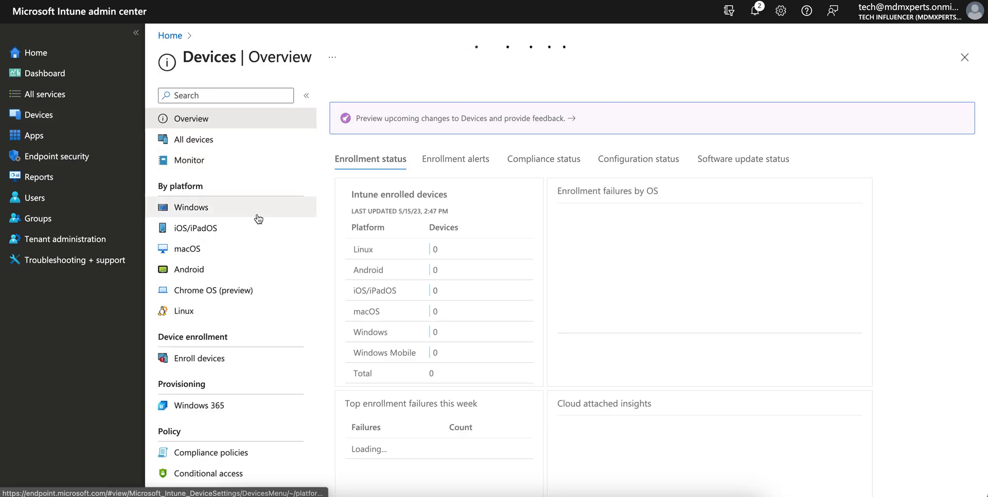
# Start a new Windows configuration profile with platform set to Windows 10 and later.
pyautogui.click(191, 207)
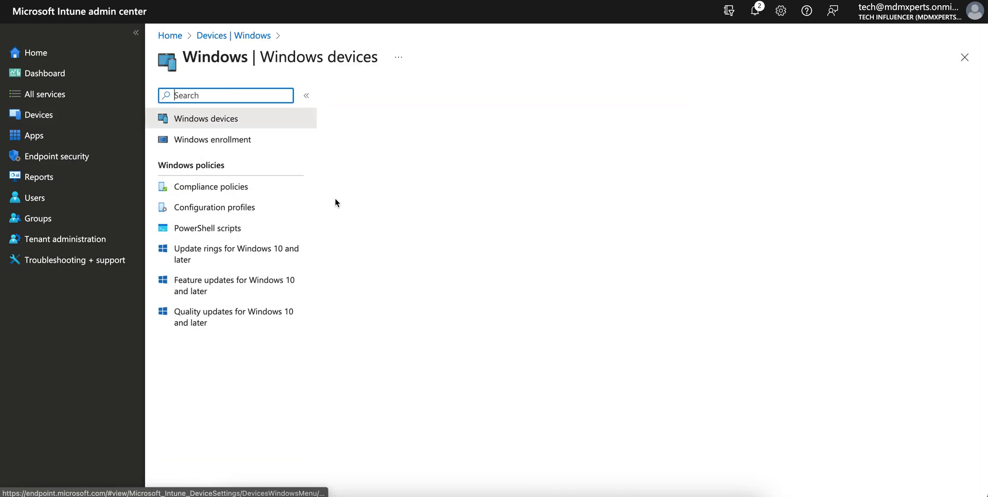
pyautogui.click(214, 207)
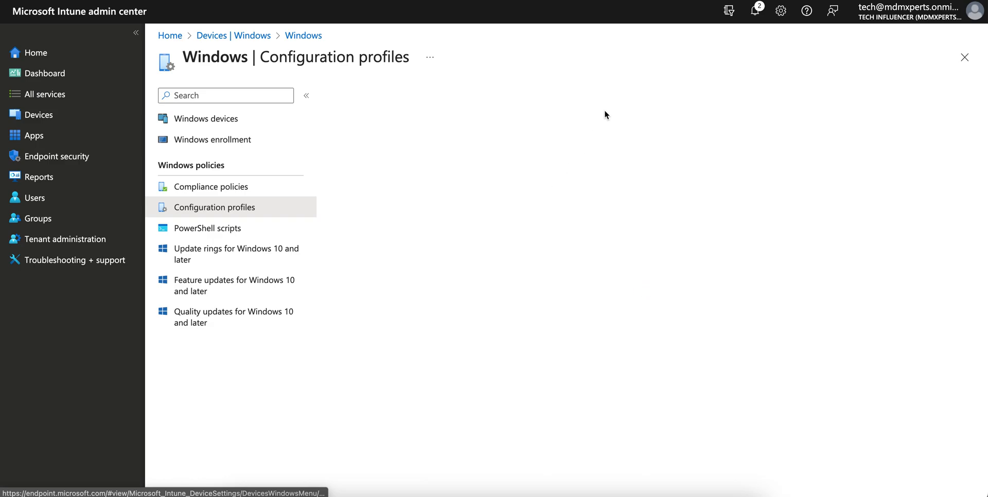
pyautogui.click(214, 207)
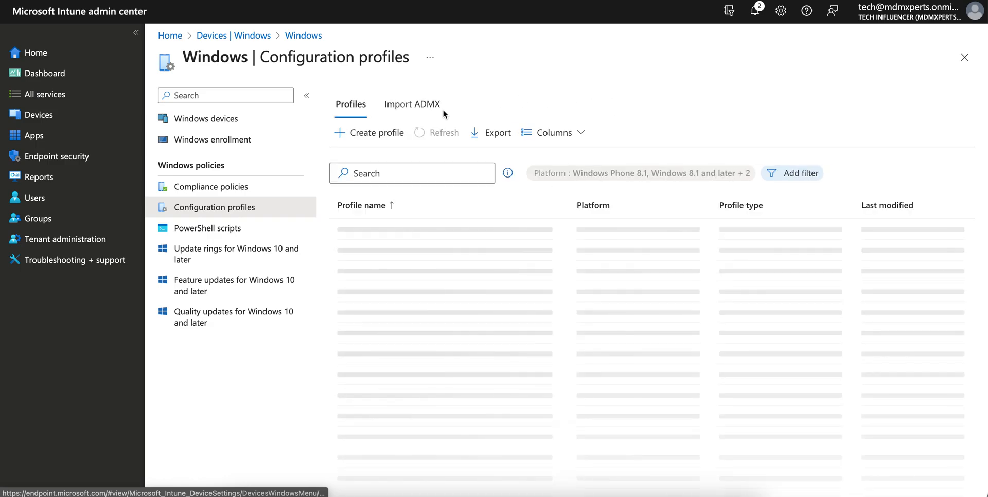
pyautogui.click(376, 132)
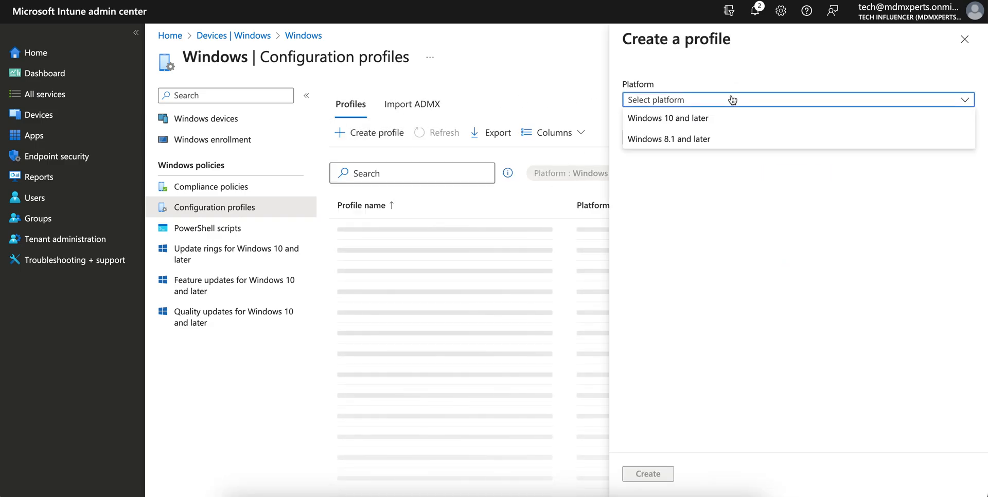
pyautogui.click(667, 118)
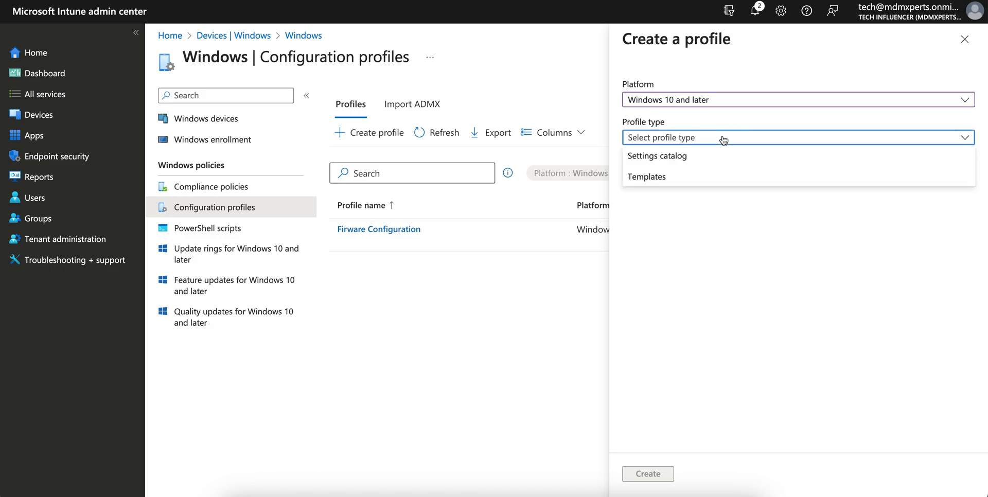
# Choose Templates as the profile type.
pyautogui.click(646, 176)
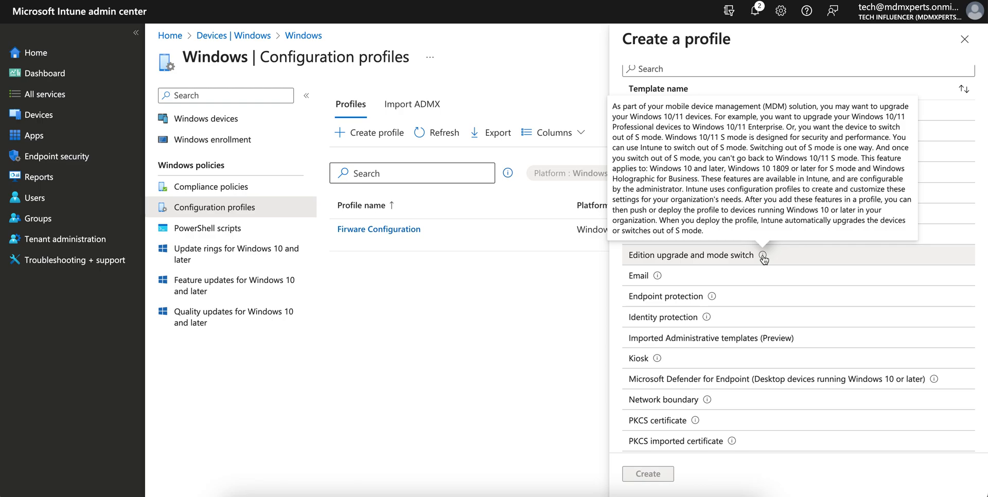
pyautogui.moveTo(765, 257)
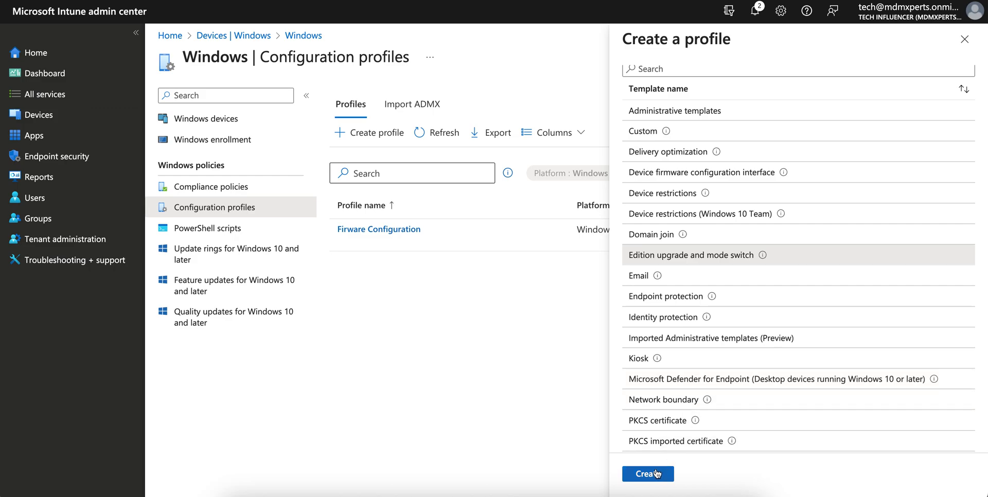
# Create an Edition upgrade profile named 'Windows Edition upgrade Profile' and continue to settings.
pyautogui.click(647, 474)
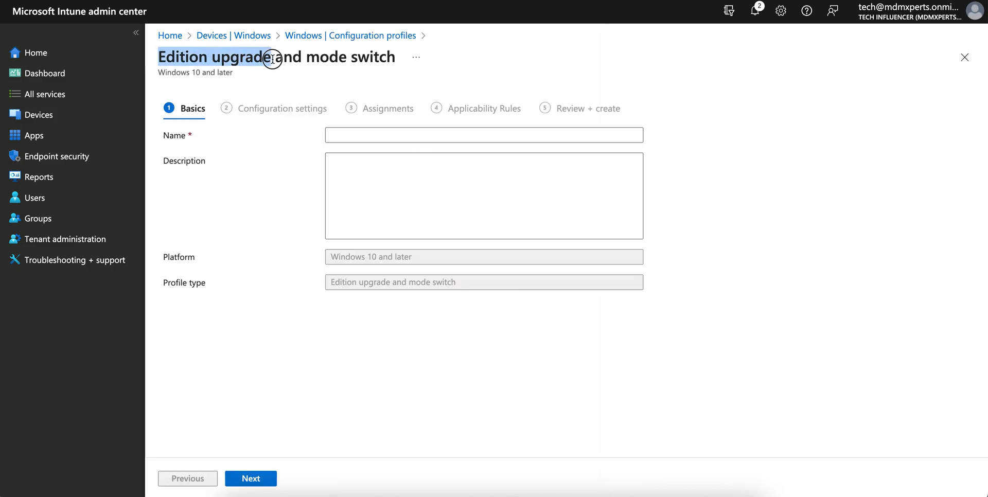
pyautogui.write('Edition upgrade')
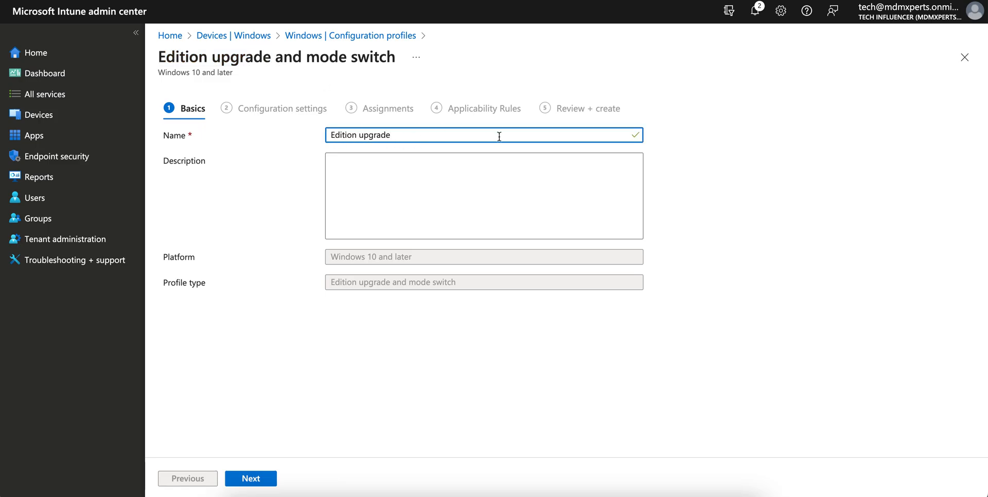
pyautogui.write('Windows')
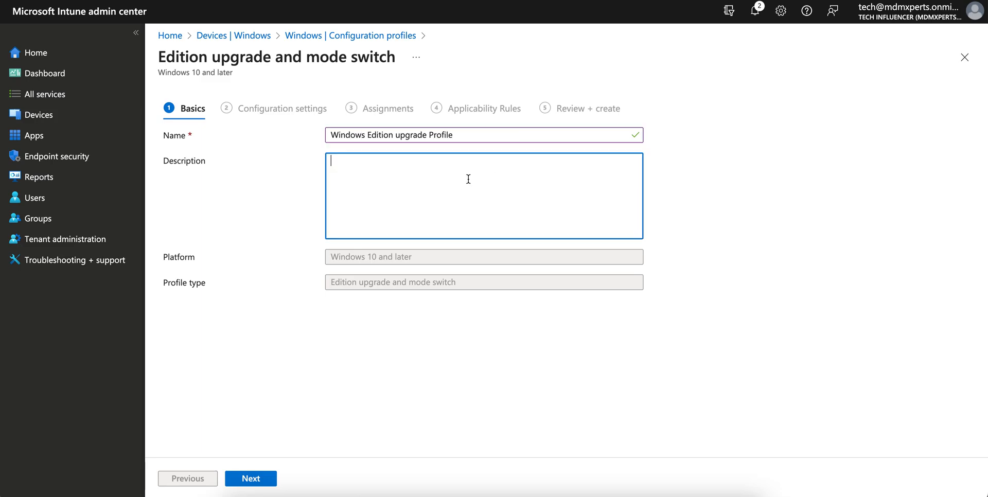
pyautogui.click(251, 492)
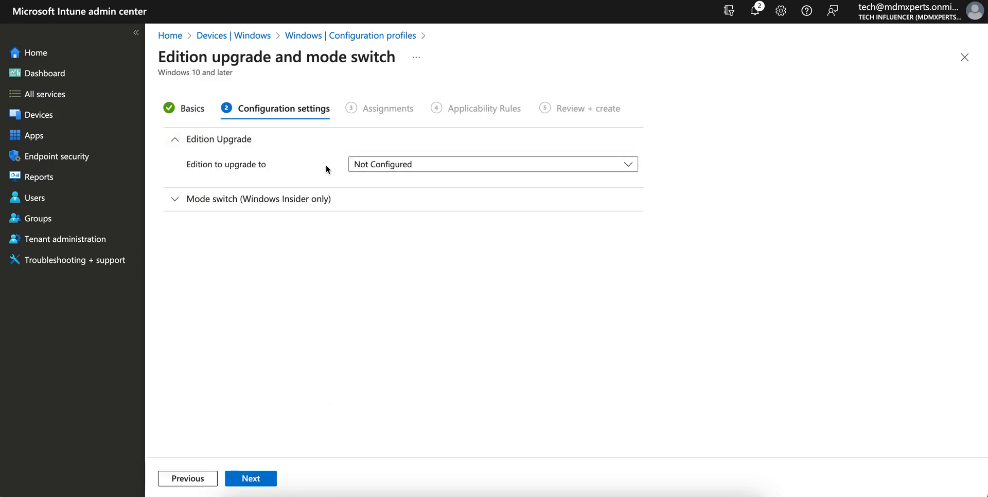
pyautogui.moveTo(317, 169)
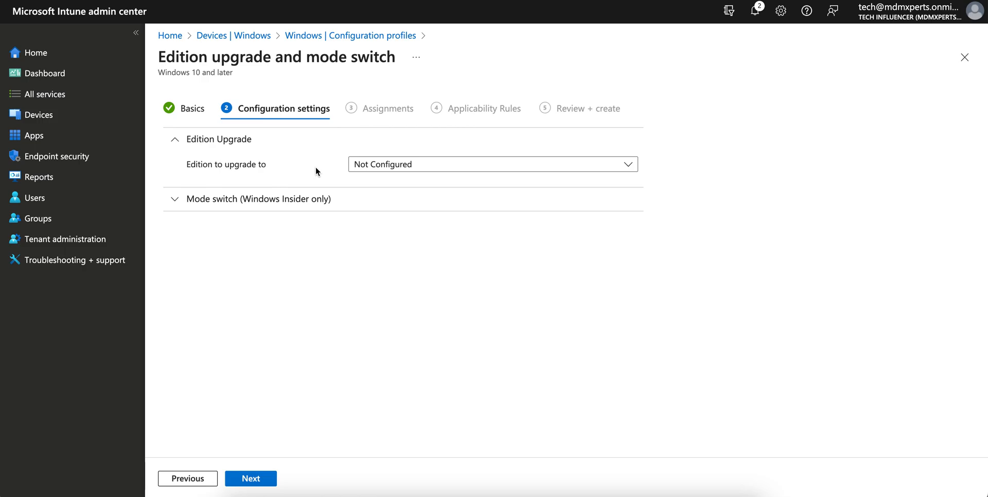
# Target Windows 10/11 Enterprise and try a made-up product key, which is rejected.
pyautogui.click(493, 164)
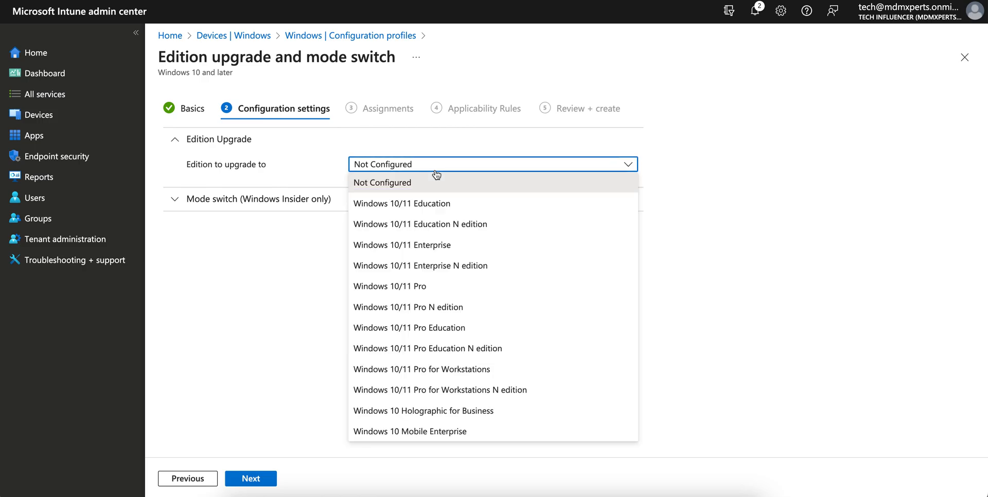
pyautogui.moveTo(503, 210)
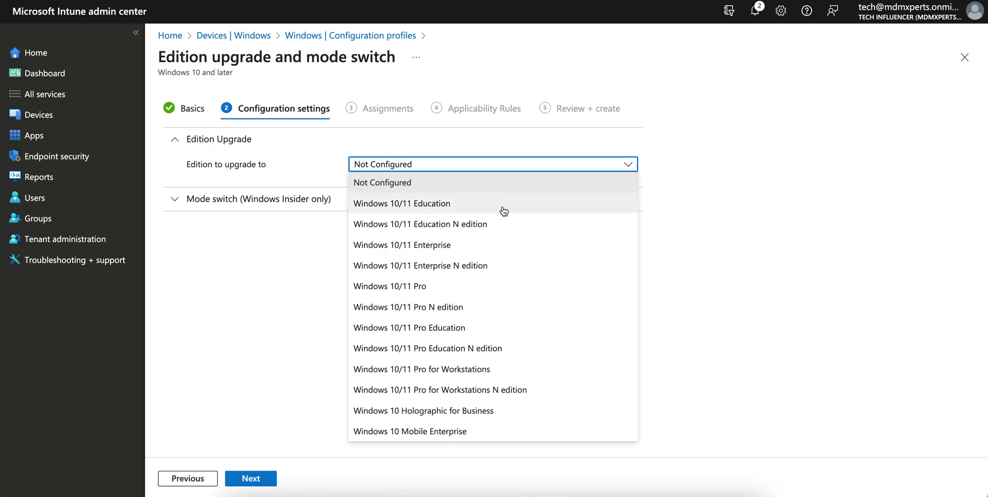
pyautogui.moveTo(492, 245)
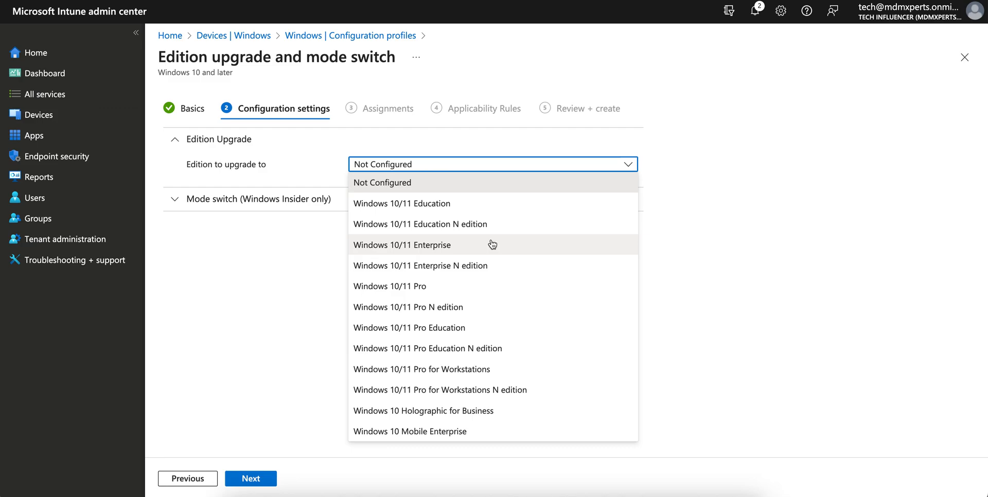
pyautogui.click(401, 244)
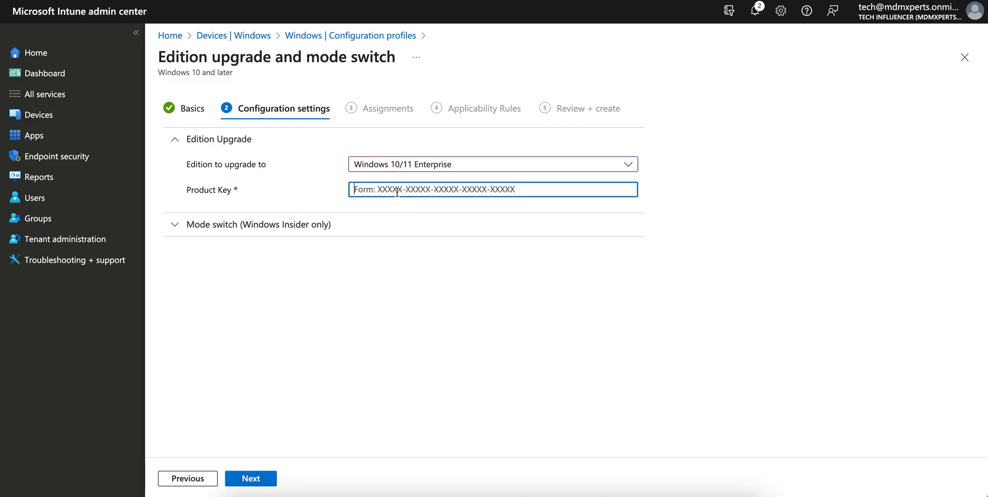
pyautogui.write('ffoo')
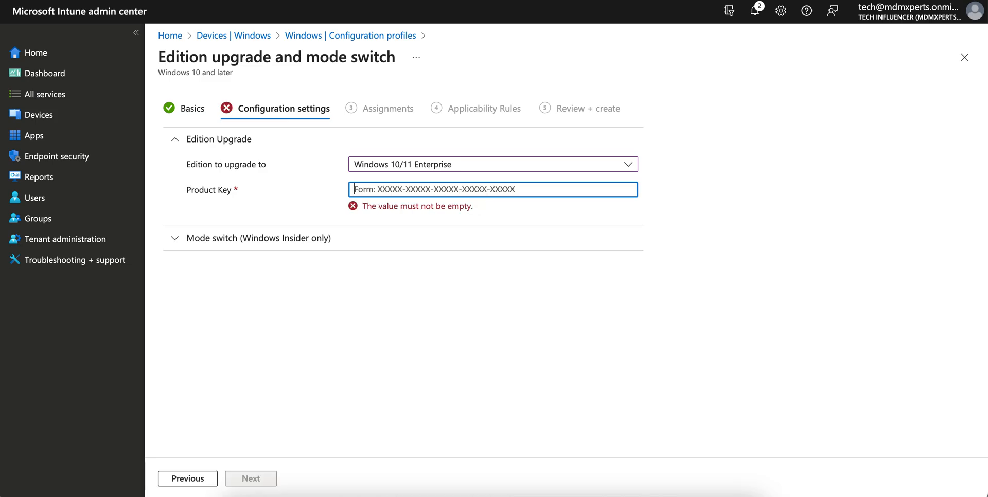
pyautogui.write('1234')
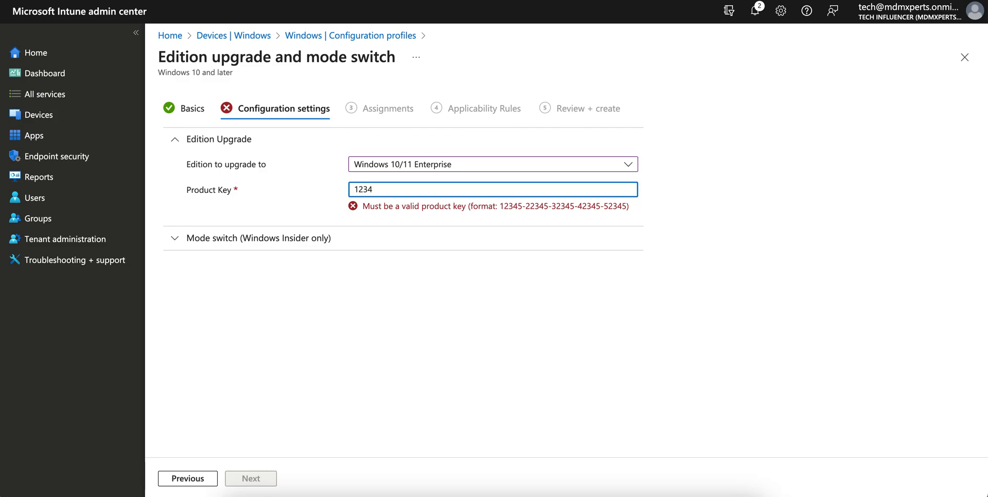
pyautogui.write('12345-')
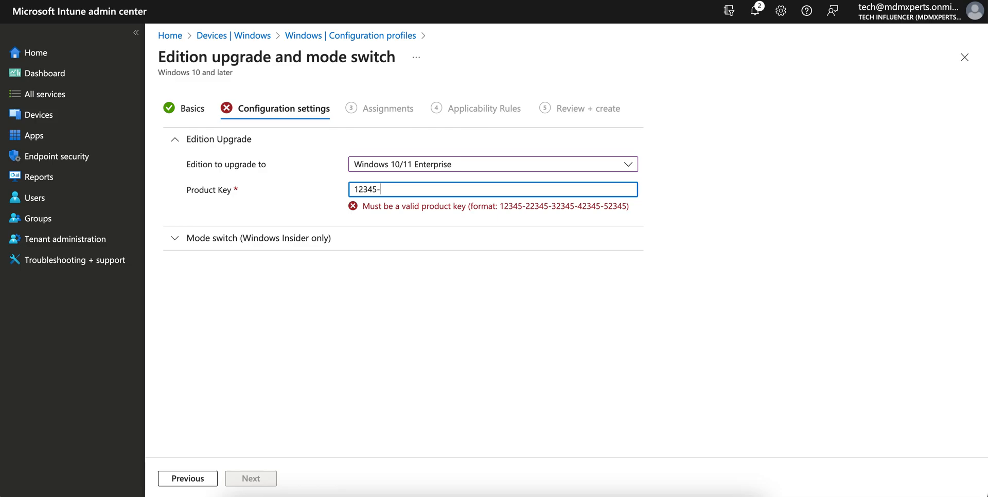
pyautogui.write('567678-')
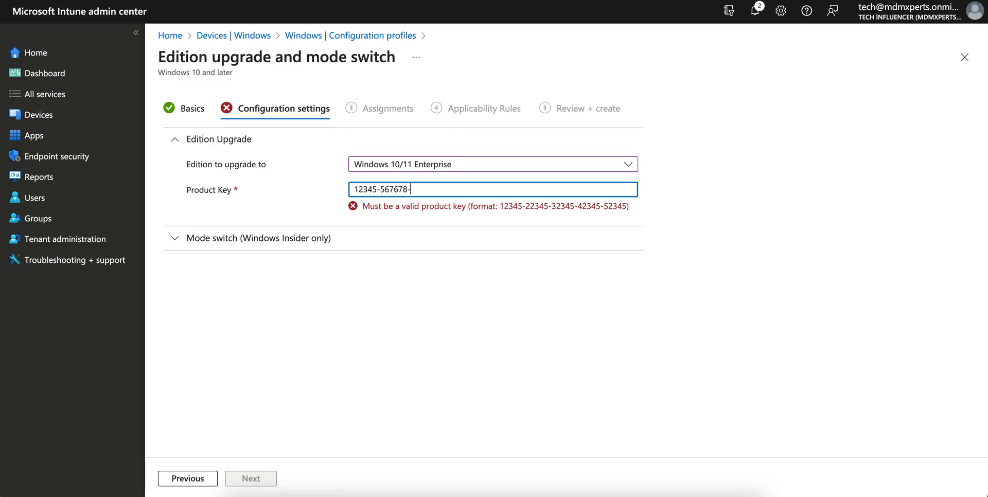
pyautogui.write('789878-')
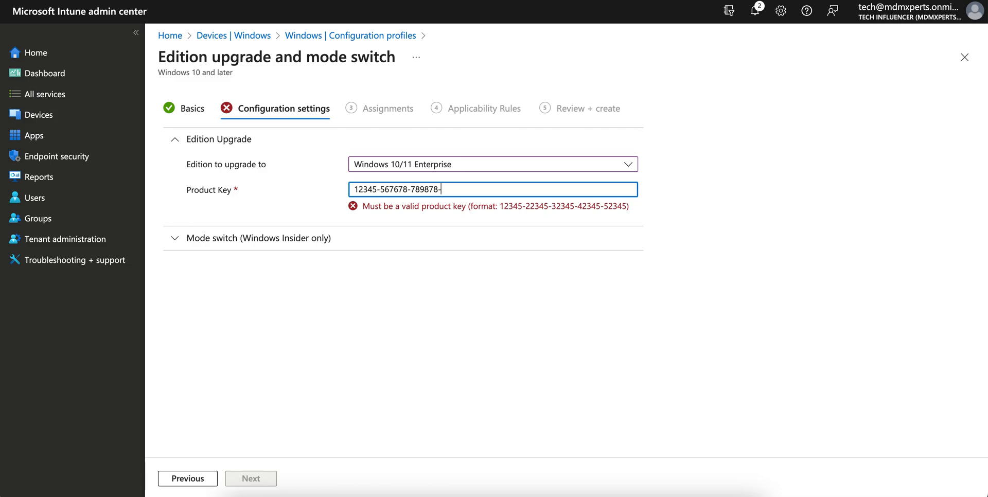
pyautogui.write('789770-')
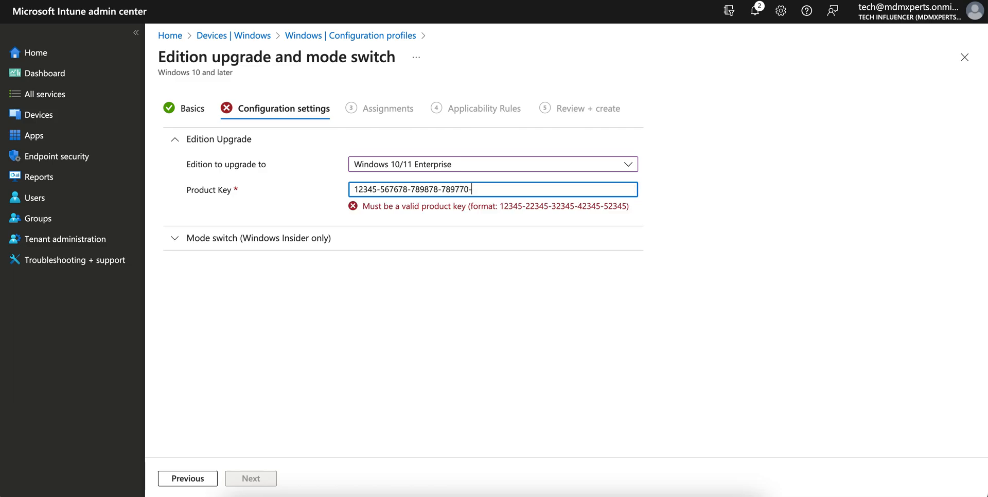
pyautogui.write('789988-')
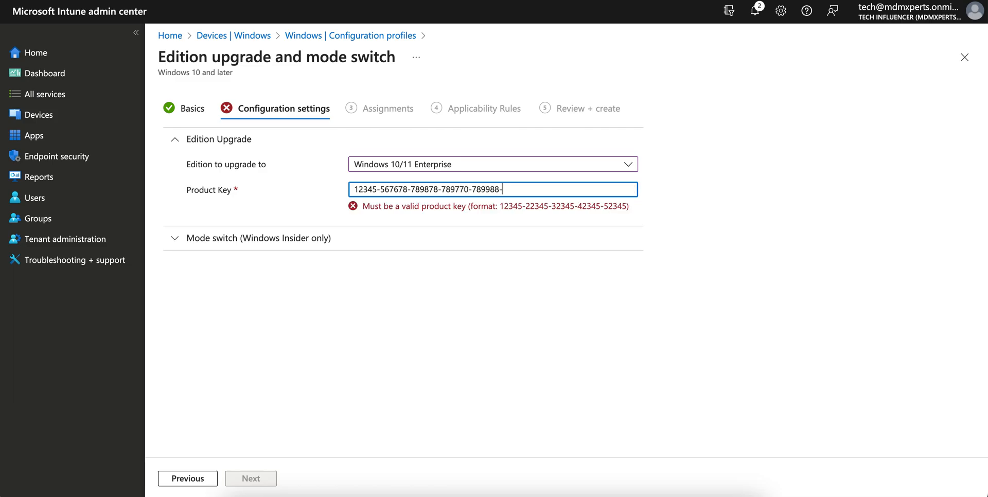
pyautogui.write('79990887')
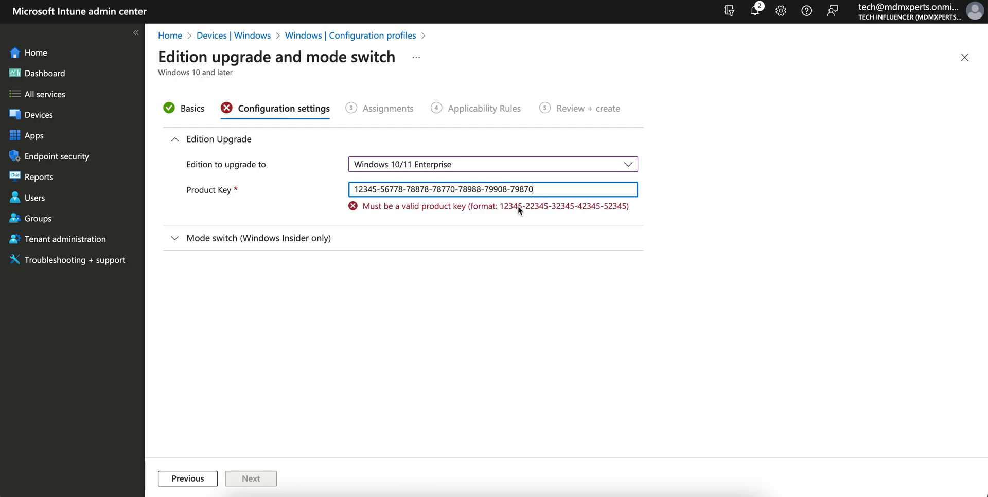
pyautogui.click(259, 238)
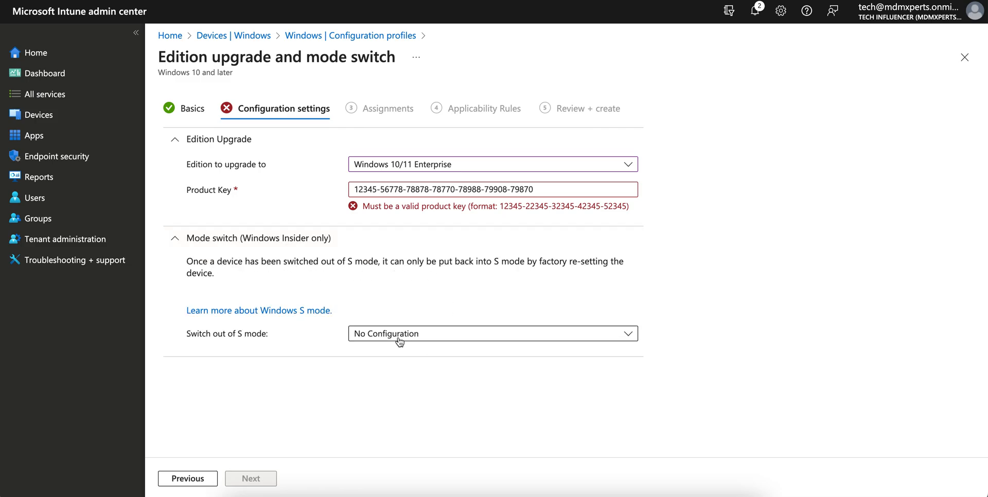
# Keep 'Switch out of S mode' at No Configuration.
pyautogui.click(493, 333)
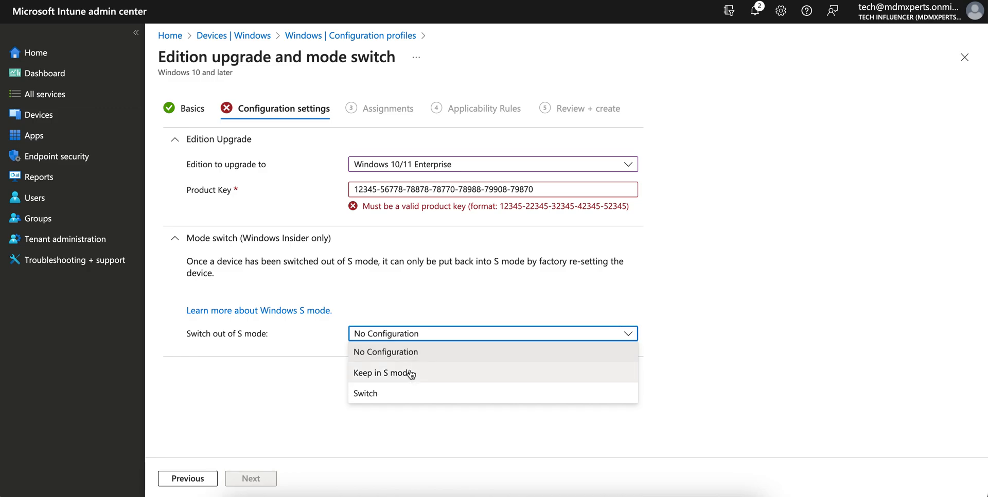
pyautogui.click(385, 352)
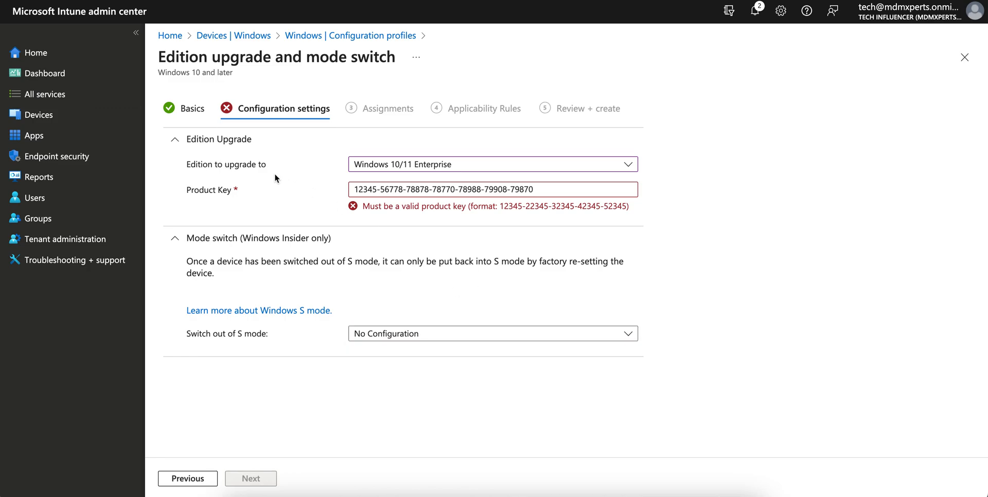
pyautogui.click(492, 164)
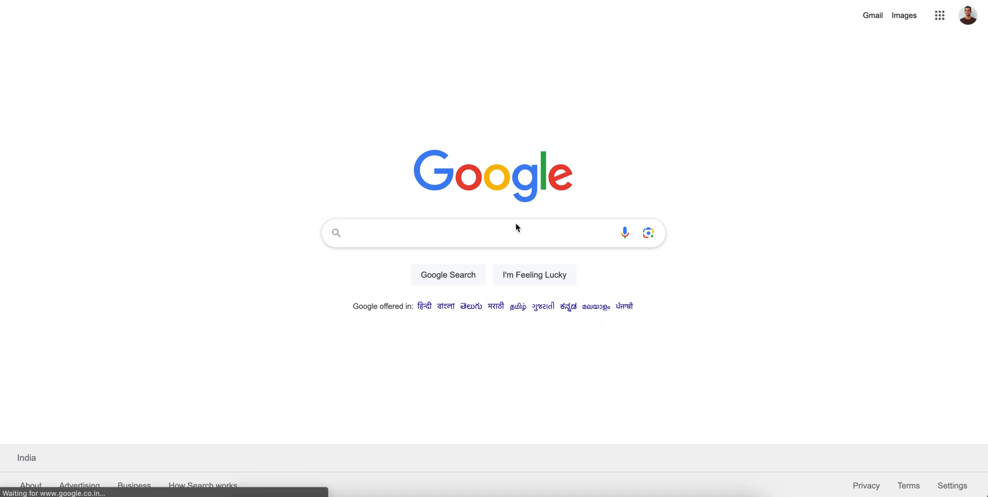
# Search Google for 'sample windows product key' and open the TenForums generic keys tutorial.
pyautogui.write('windows sample pro')
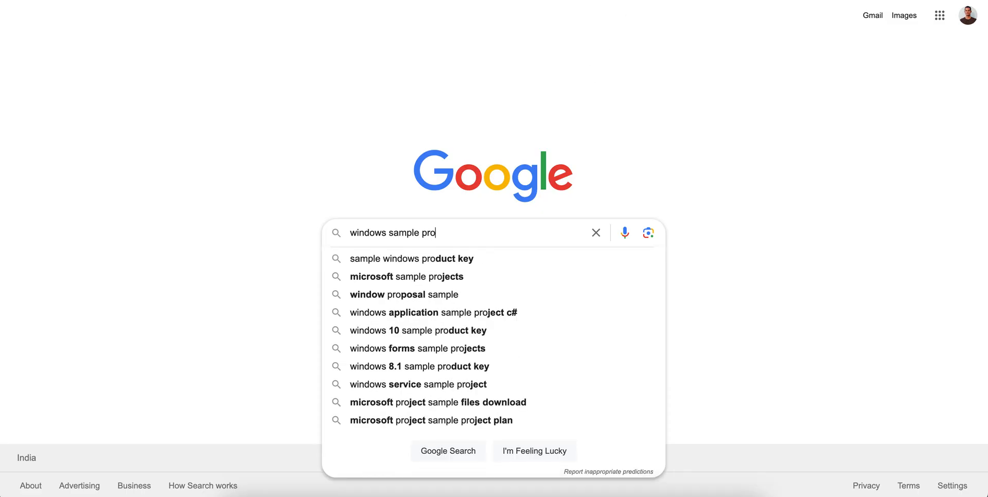
pyautogui.click(411, 258)
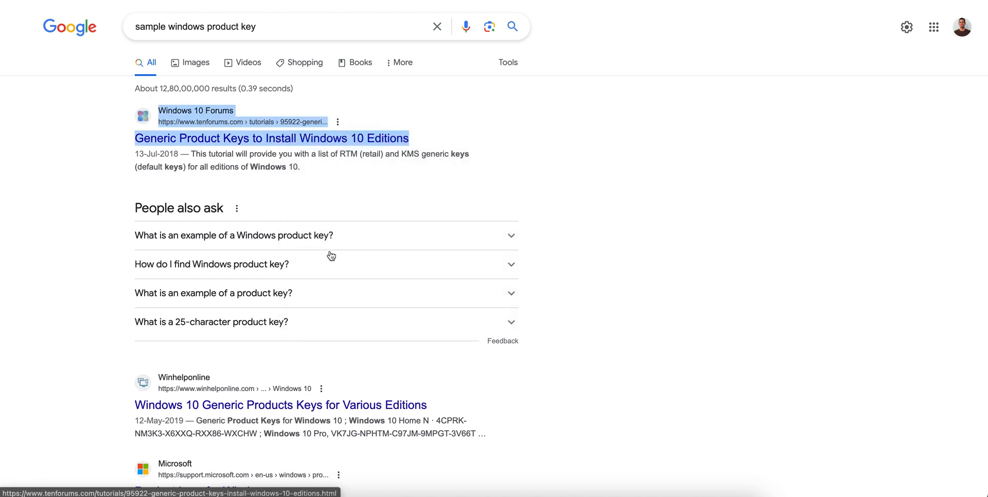
pyautogui.click(272, 138)
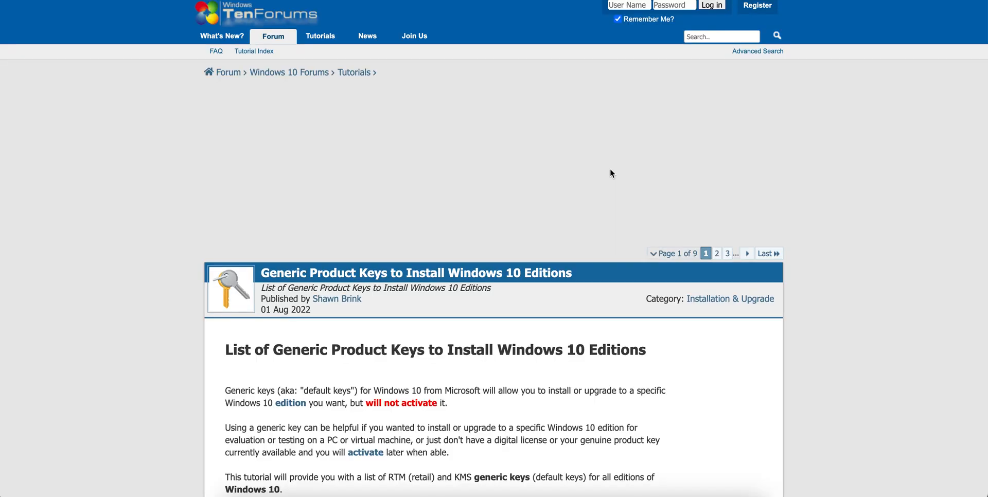
pyautogui.scroll(-3)
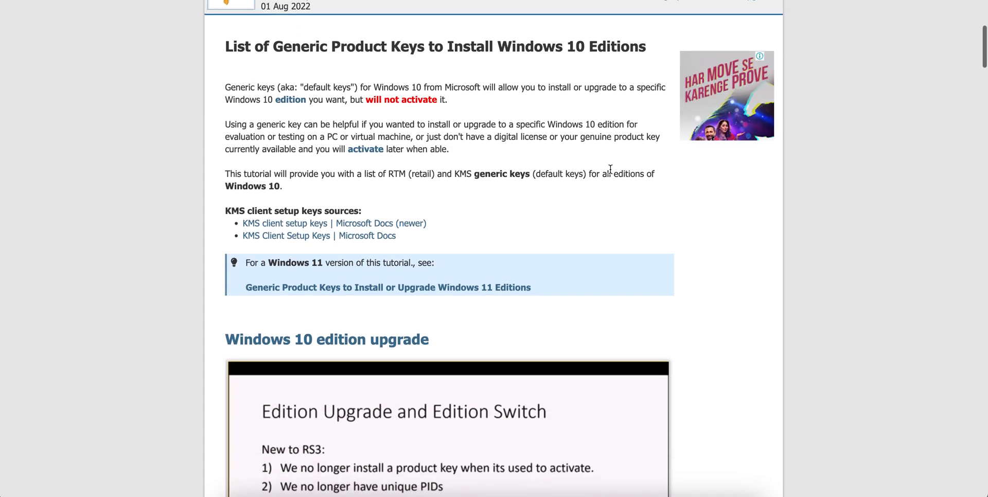
pyautogui.scroll(-3)
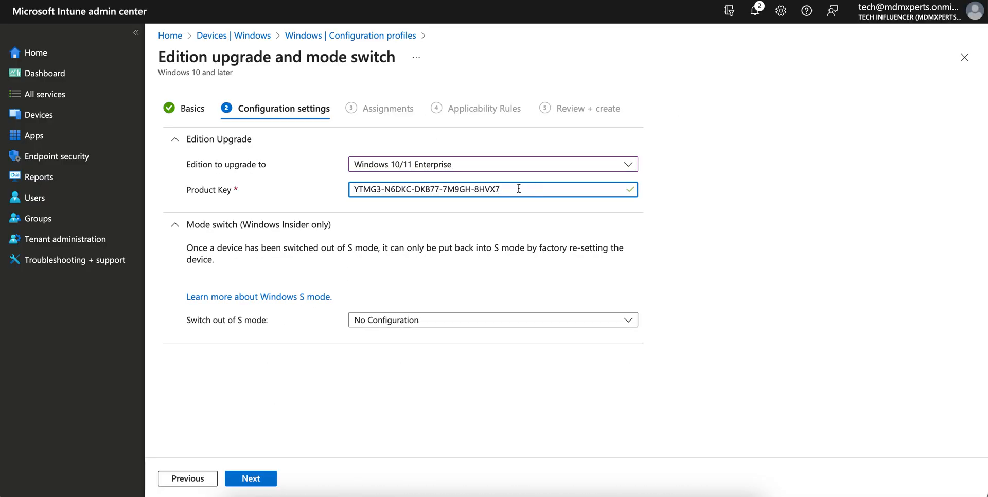
pyautogui.moveTo(467, 223)
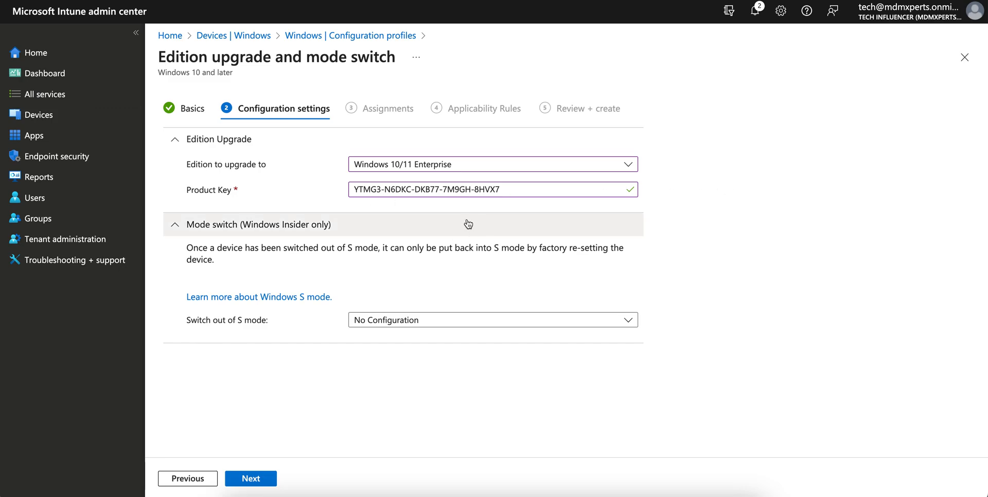
pyautogui.moveTo(329, 226)
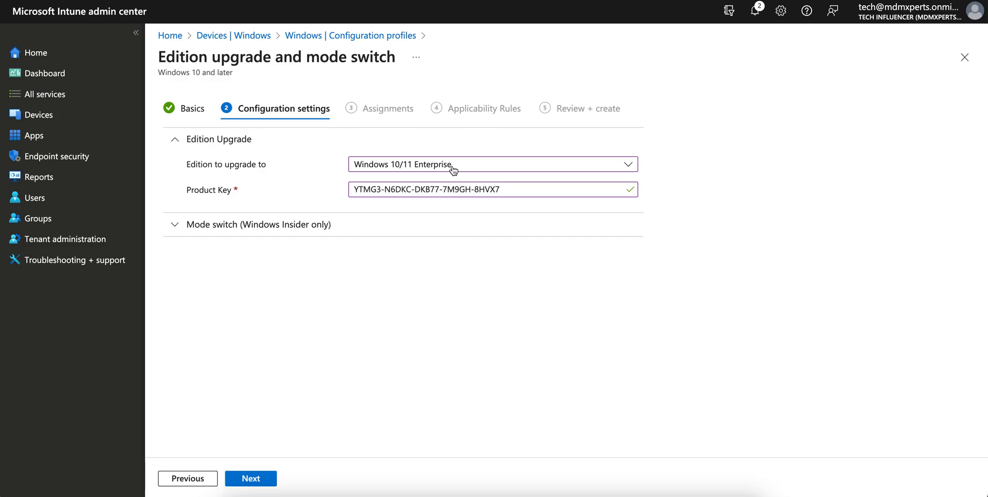
pyautogui.click(493, 164)
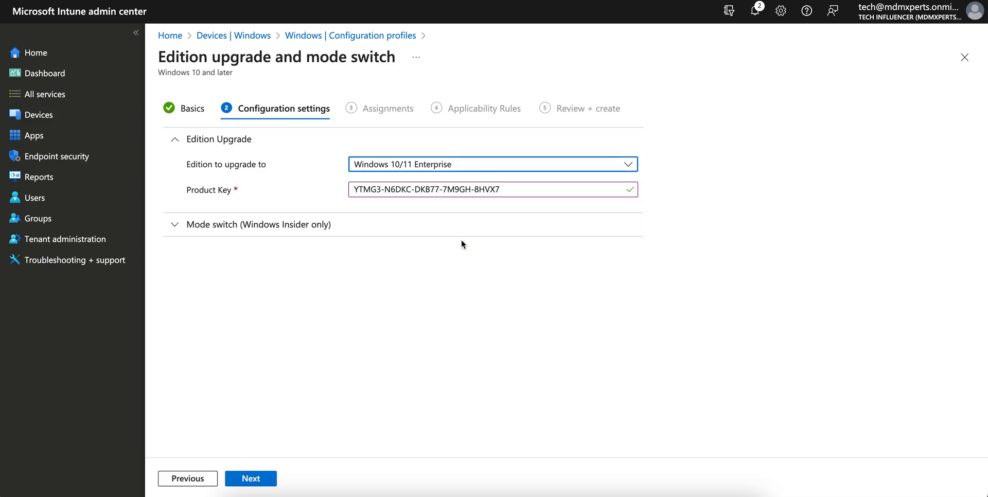
pyautogui.click(250, 492)
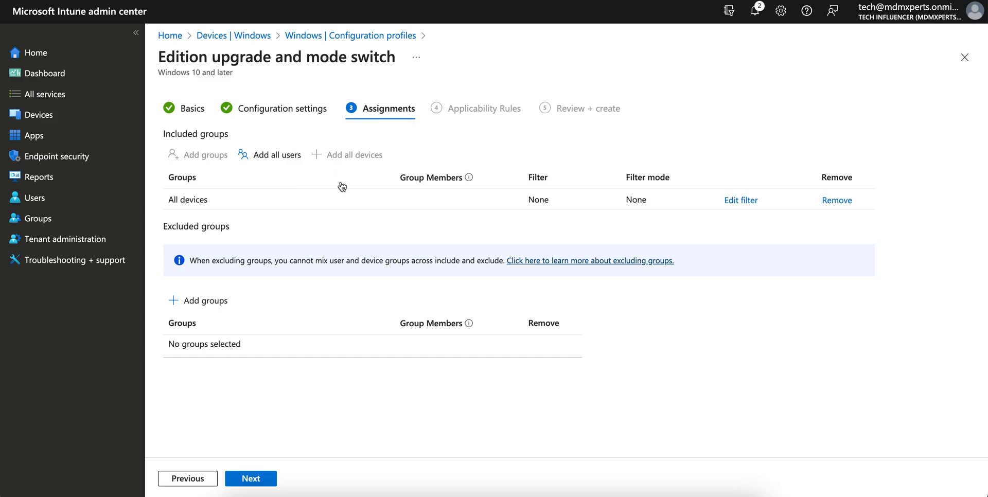
# Add applicability rule: assign profile if OS edition is Windows 10/11 Professional.
pyautogui.click(250, 493)
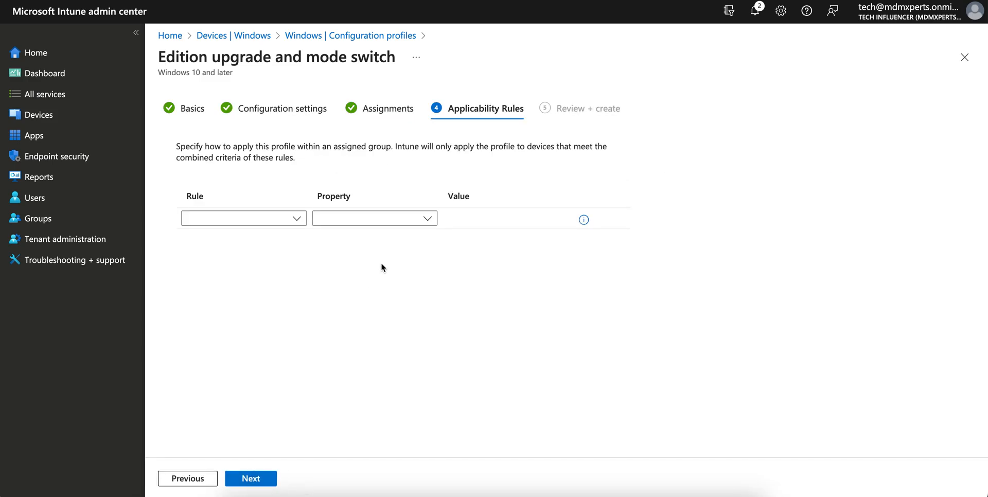
pyautogui.click(244, 218)
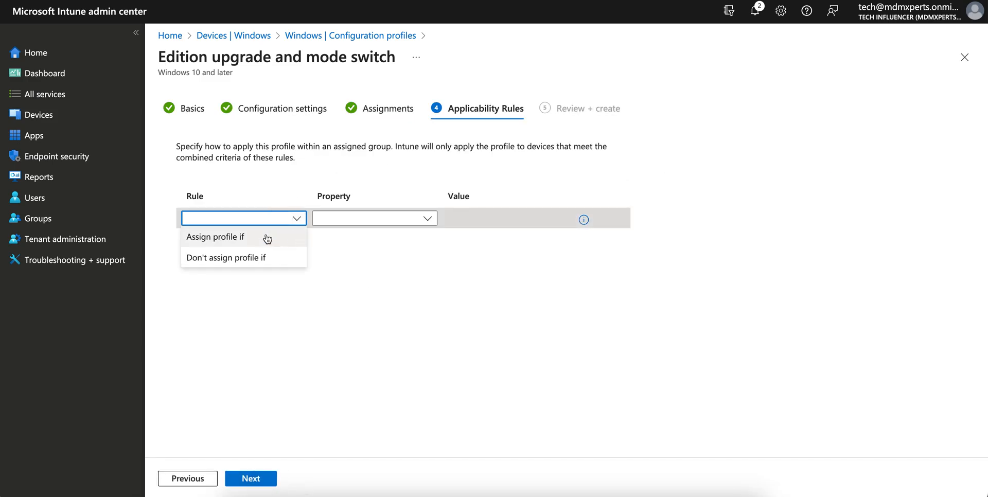
pyautogui.click(215, 237)
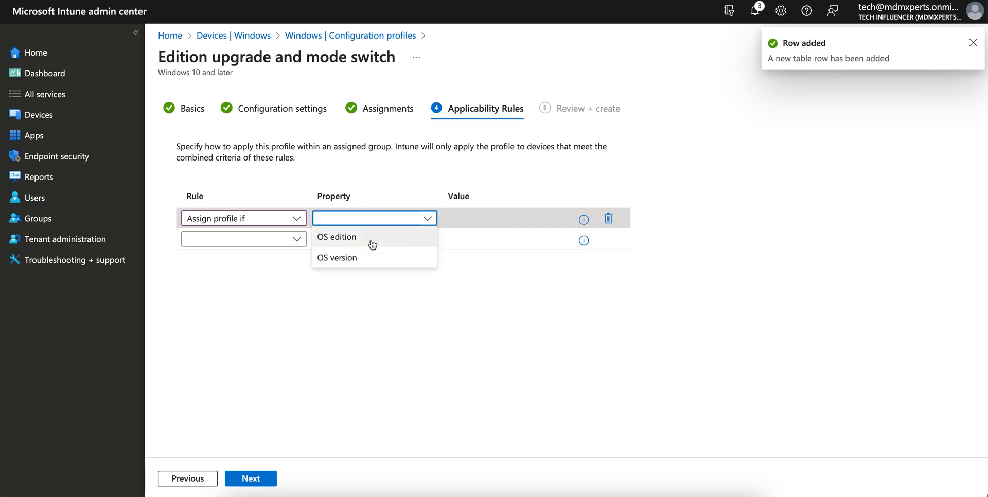
pyautogui.click(337, 237)
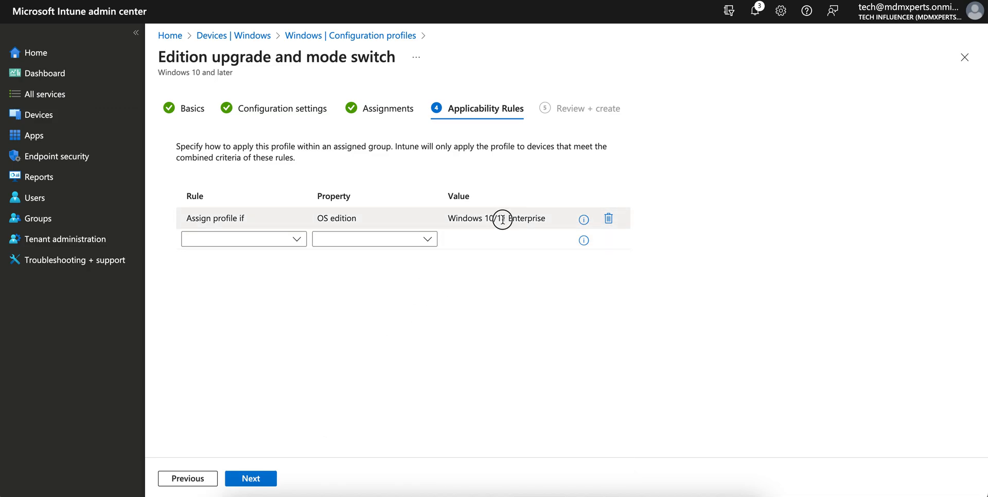
pyautogui.click(505, 218)
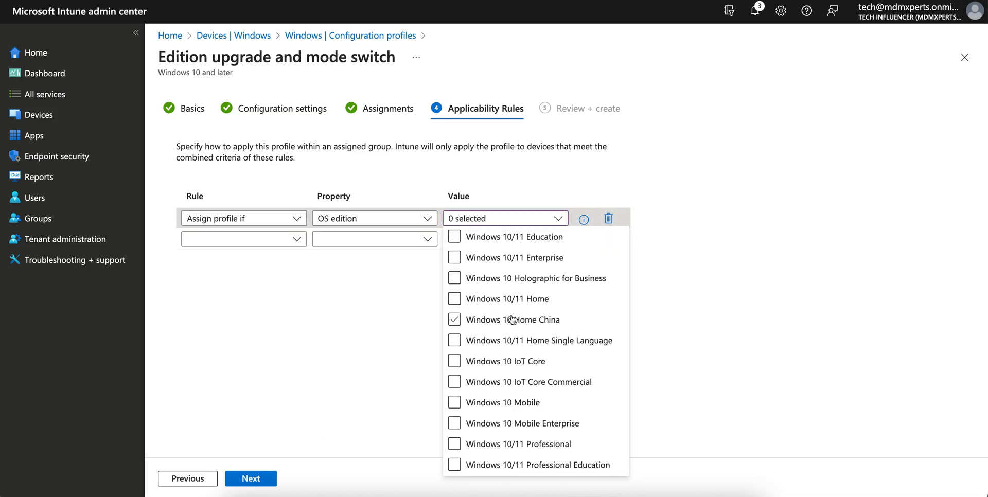
pyautogui.click(454, 340)
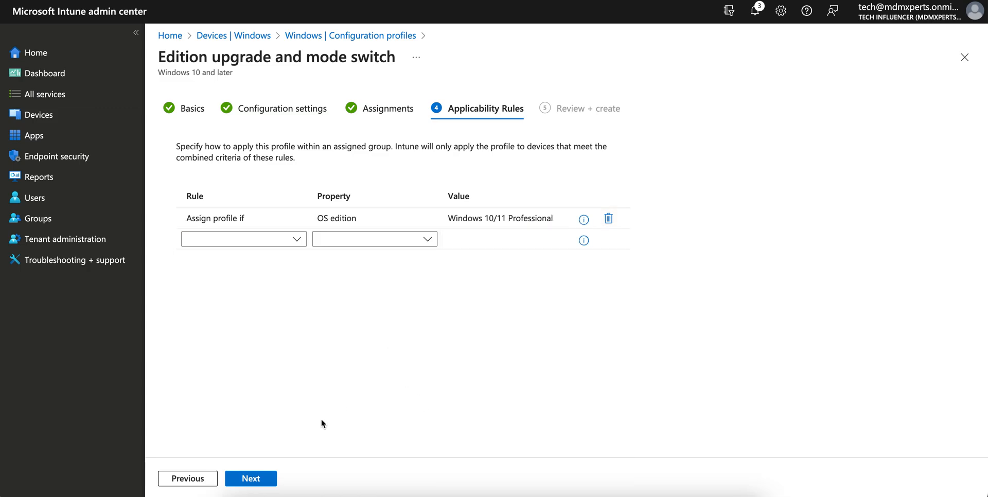
pyautogui.click(250, 492)
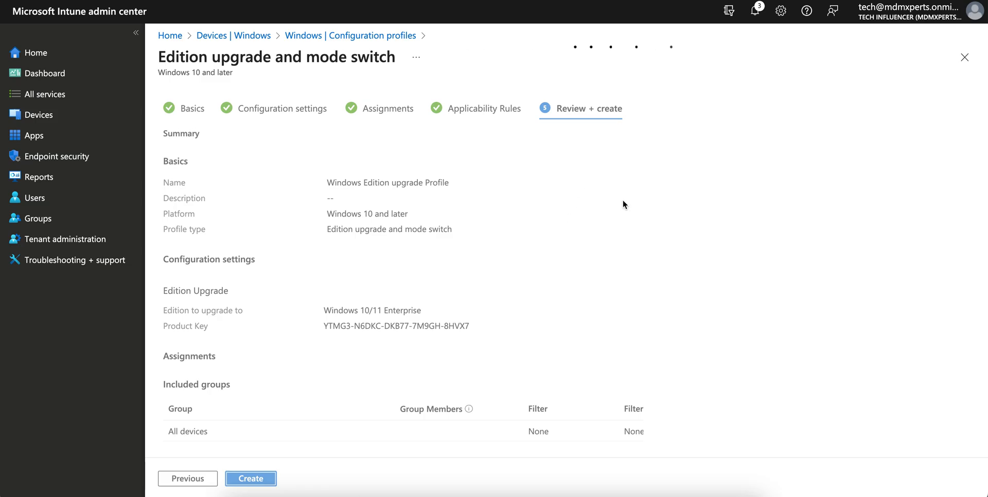
# Create the profile from the Review + create summary.
pyautogui.click(250, 479)
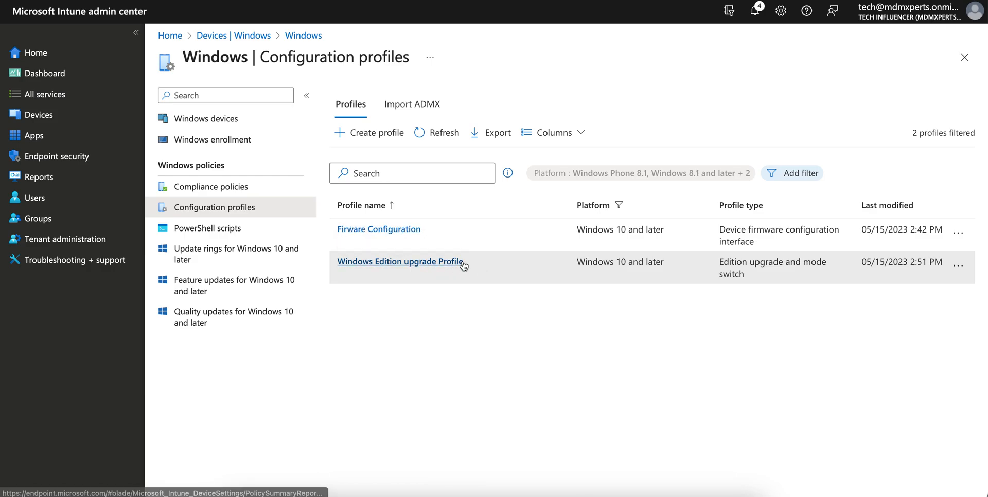
pyautogui.moveTo(481, 328)
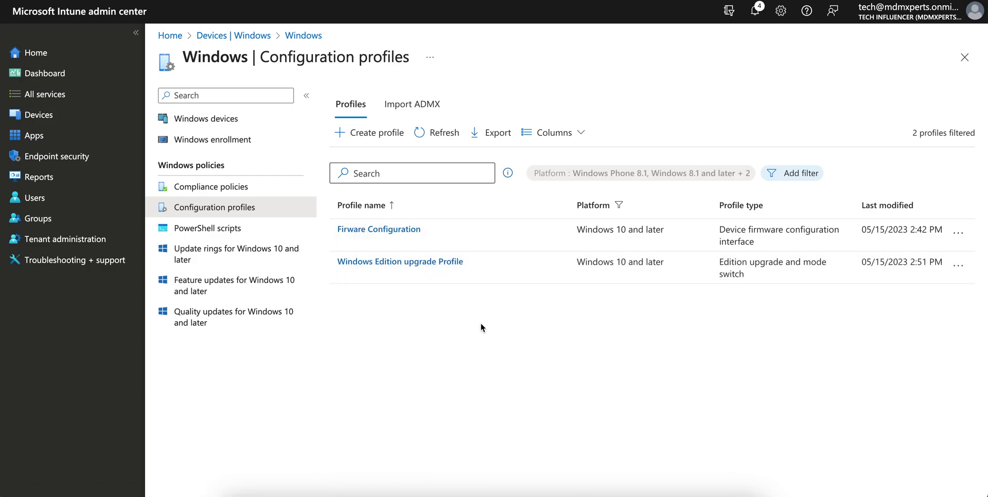